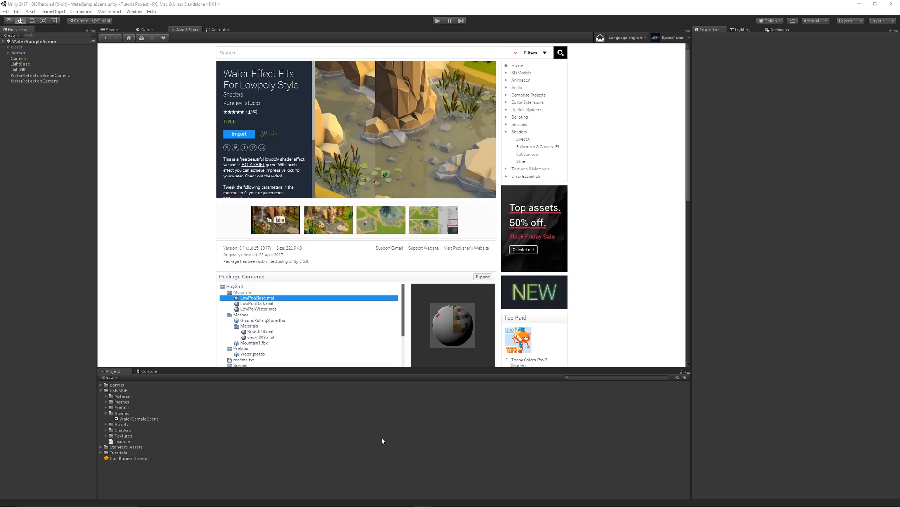
mouse_move(342, 106)
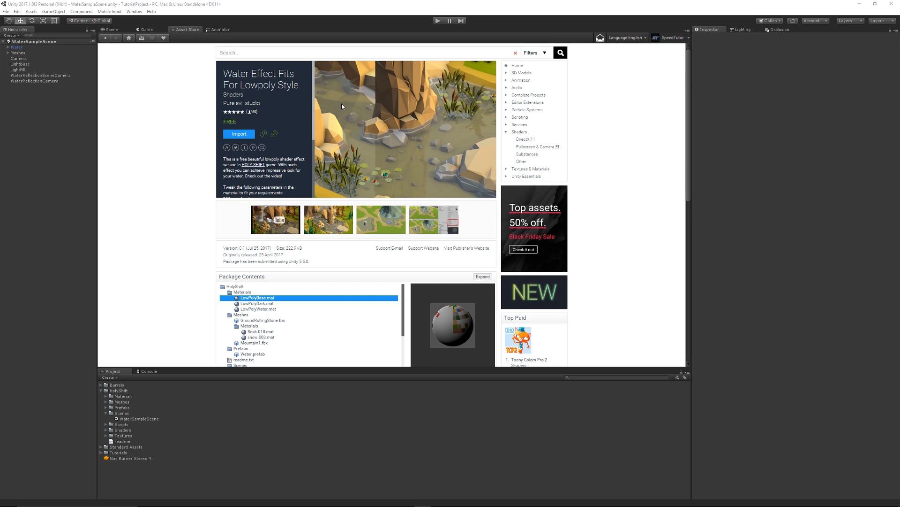
mouse_move(188, 135)
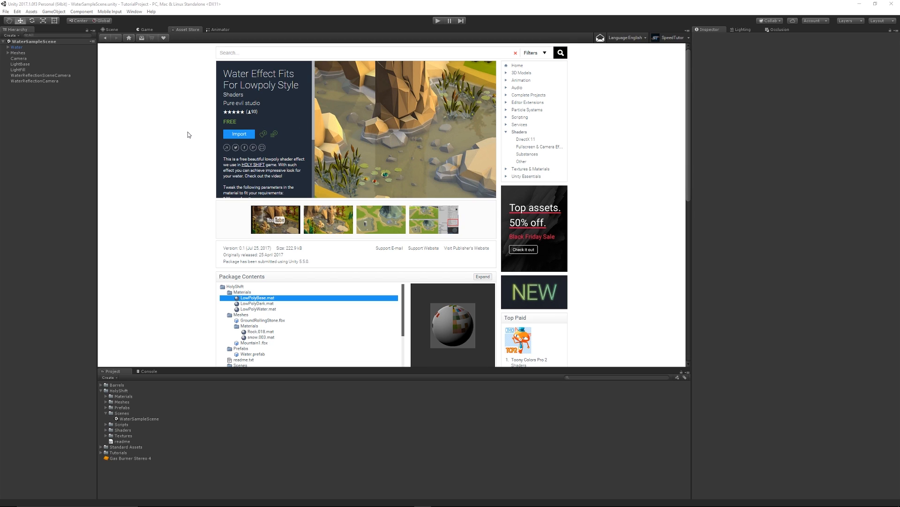
mouse_move(207, 242)
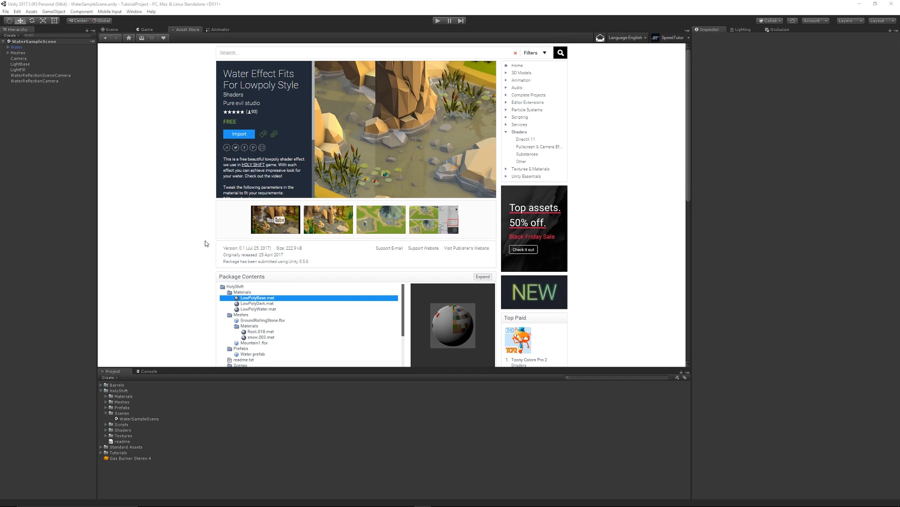
mouse_move(198, 227)
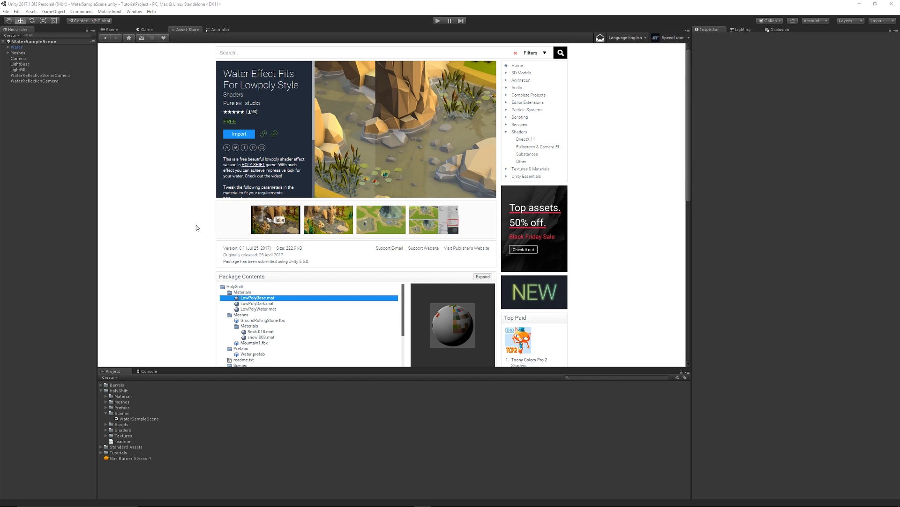
mouse_move(231, 234)
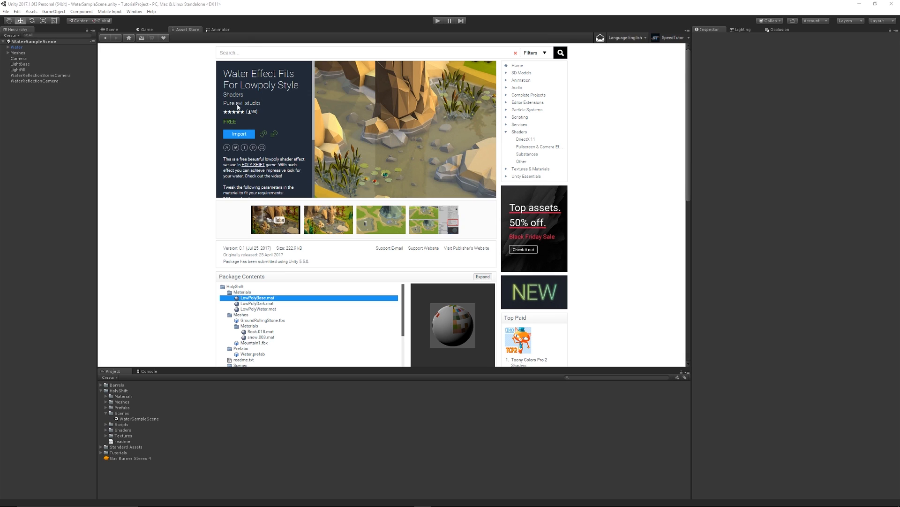
mouse_move(197, 150)
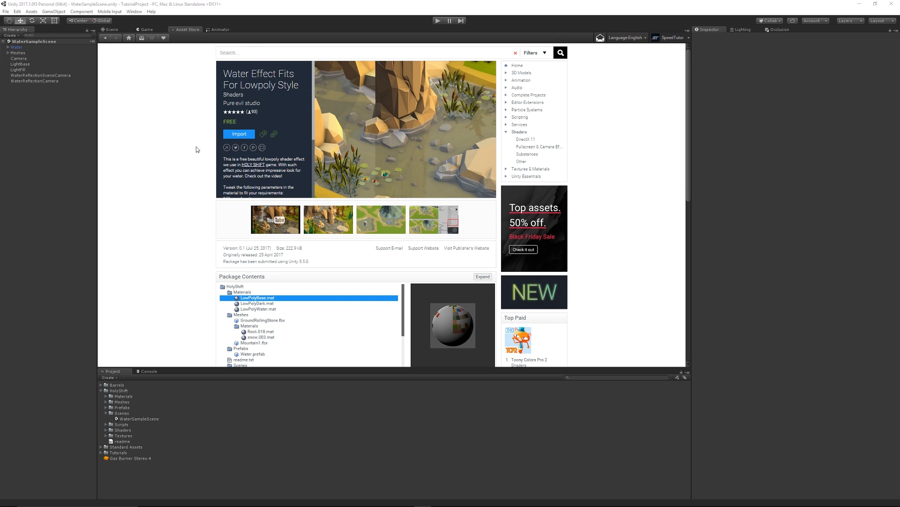
mouse_move(367, 147)
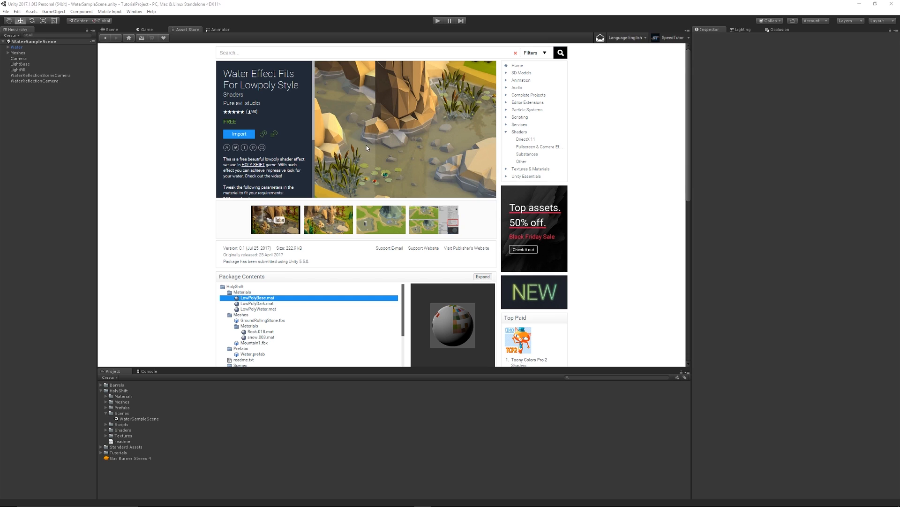
mouse_move(192, 200)
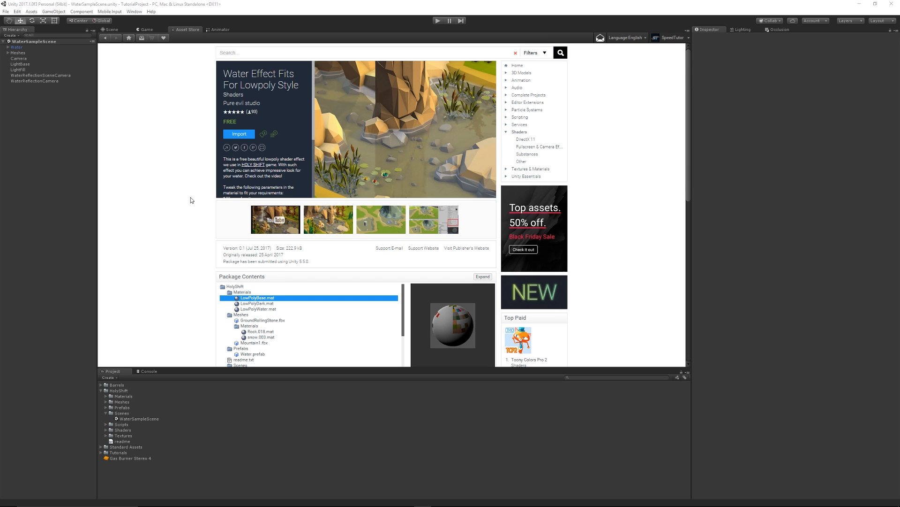
mouse_move(222, 80)
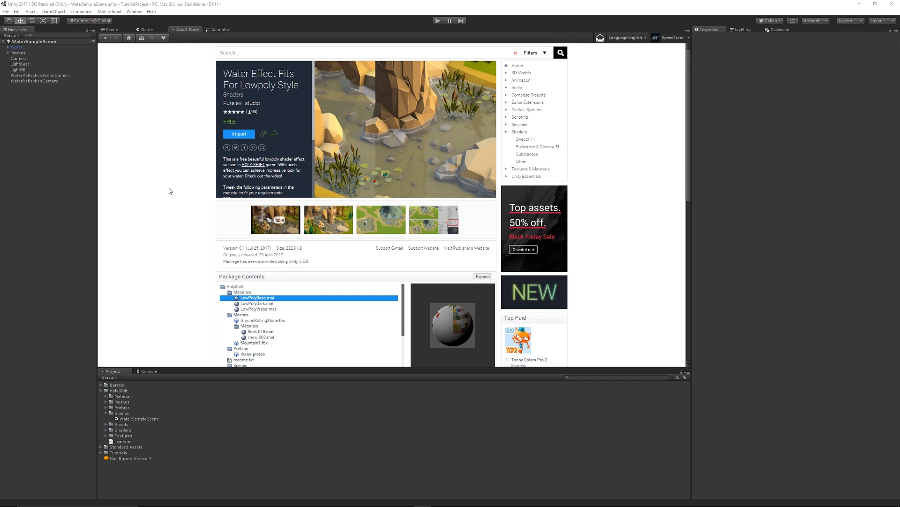
mouse_move(107, 30)
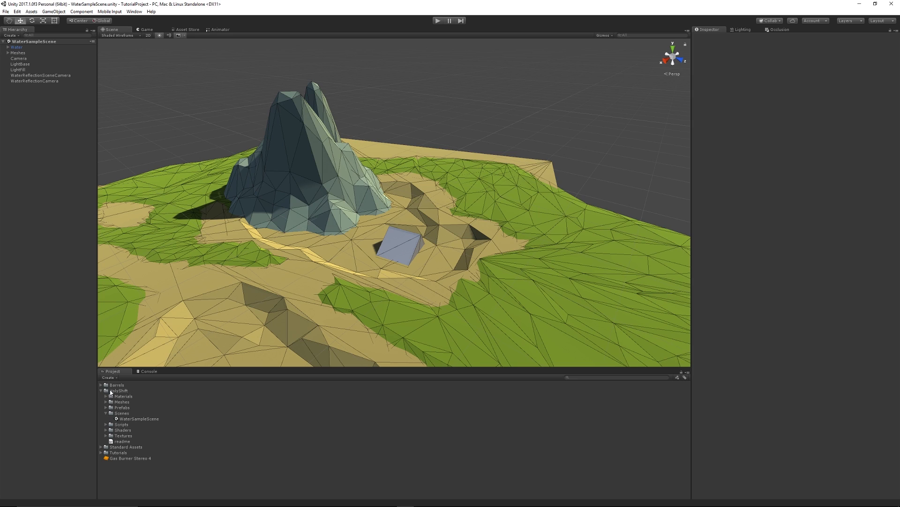
mouse_move(137, 397)
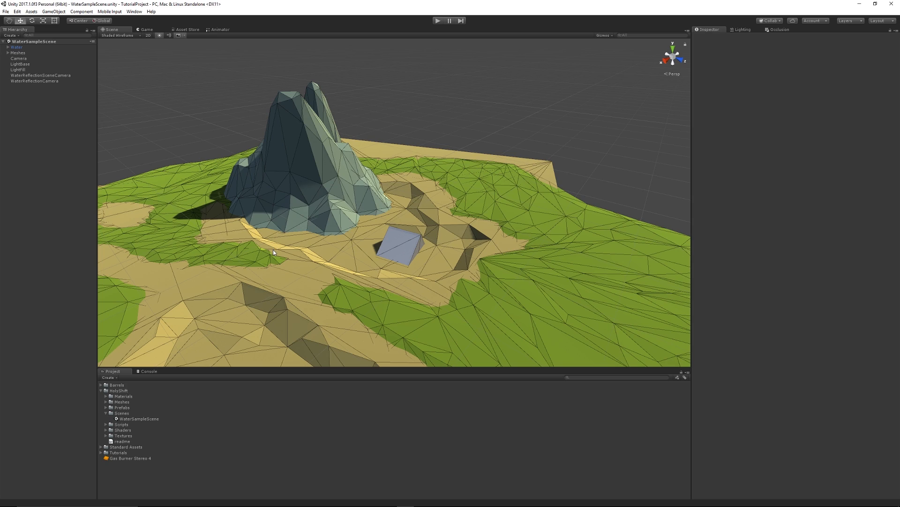
mouse_move(158, 426)
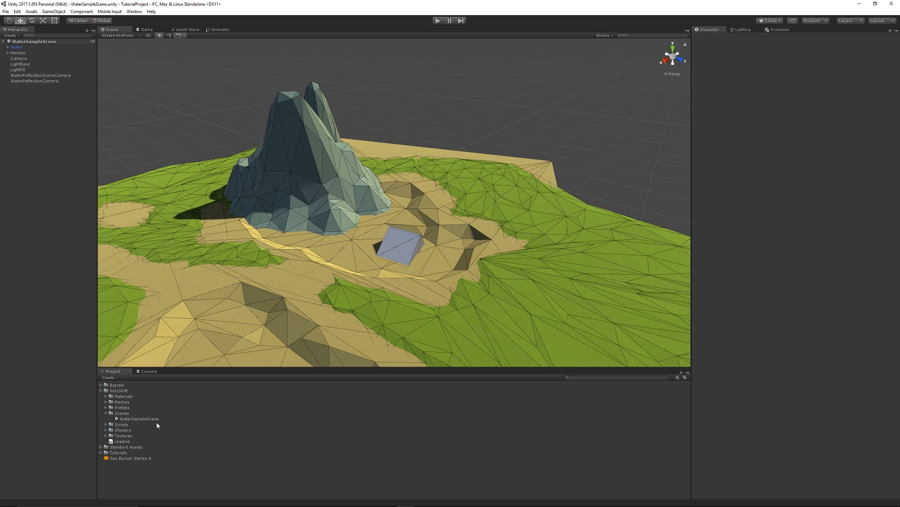
mouse_move(151, 419)
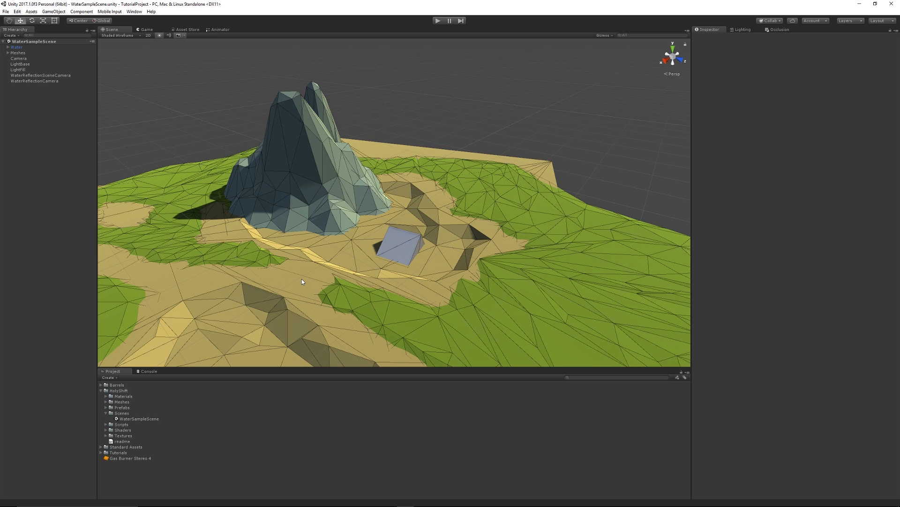
mouse_move(291, 362)
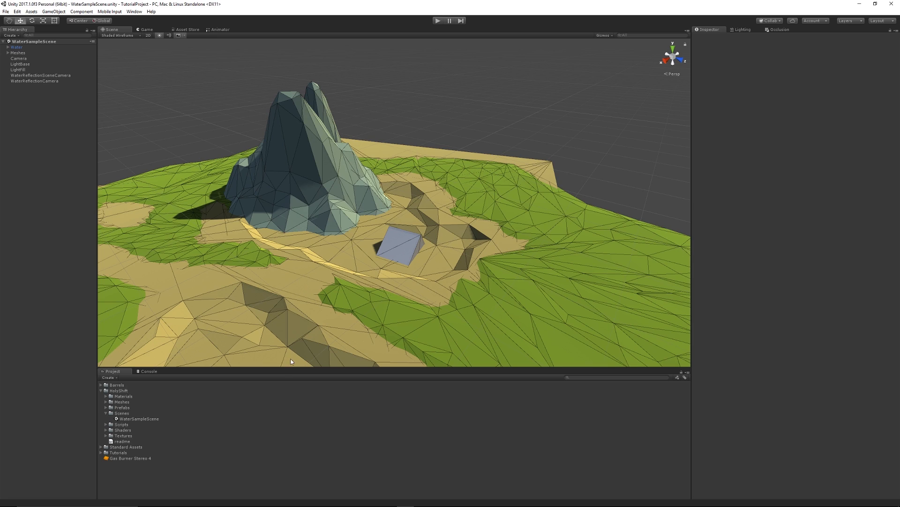
mouse_move(129, 470)
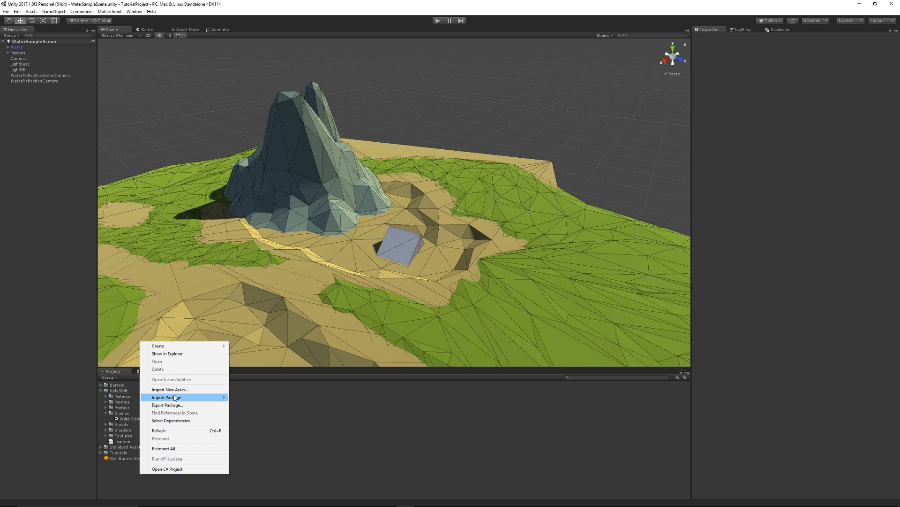
mouse_move(260, 447)
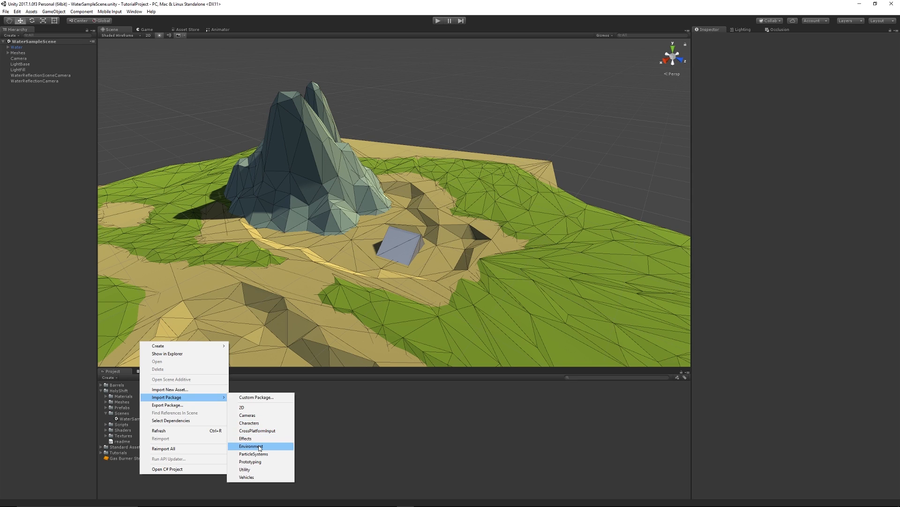
Step: Import the Environment package with all materials, models, prefabs and scripts checked
click(251, 446)
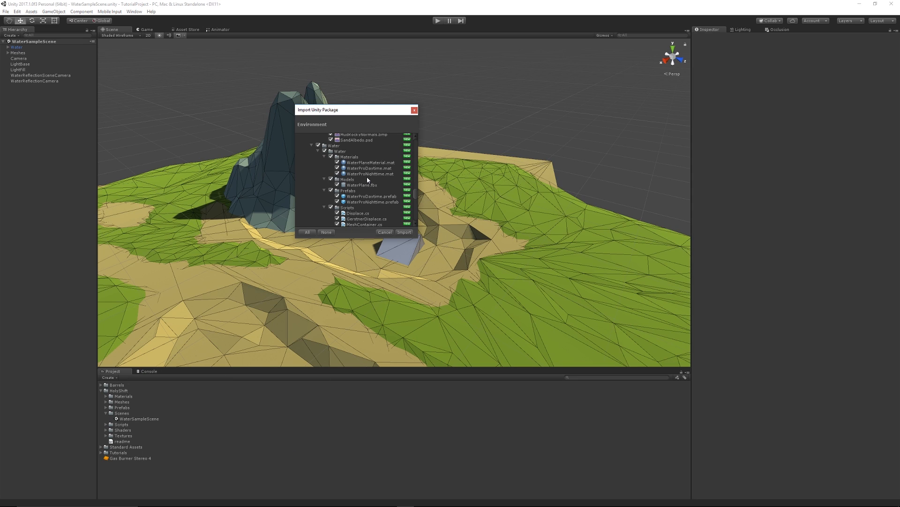
mouse_move(393, 223)
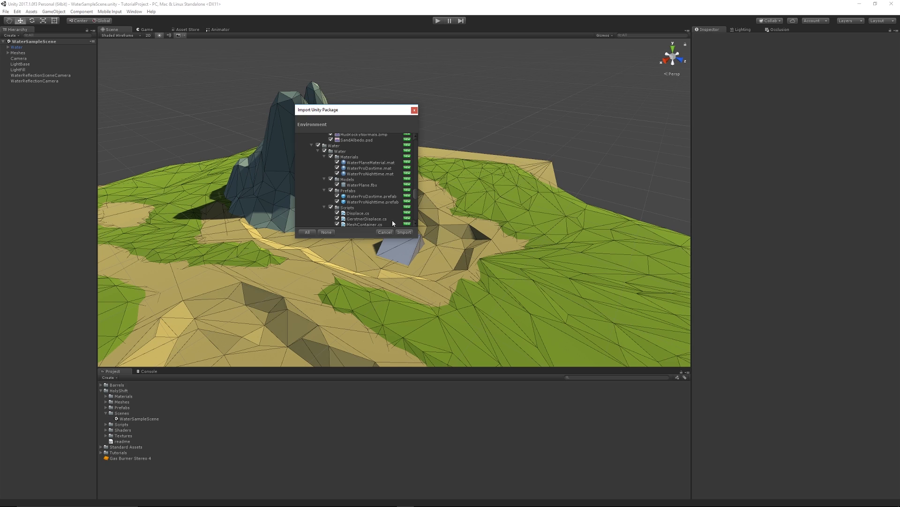
mouse_move(398, 236)
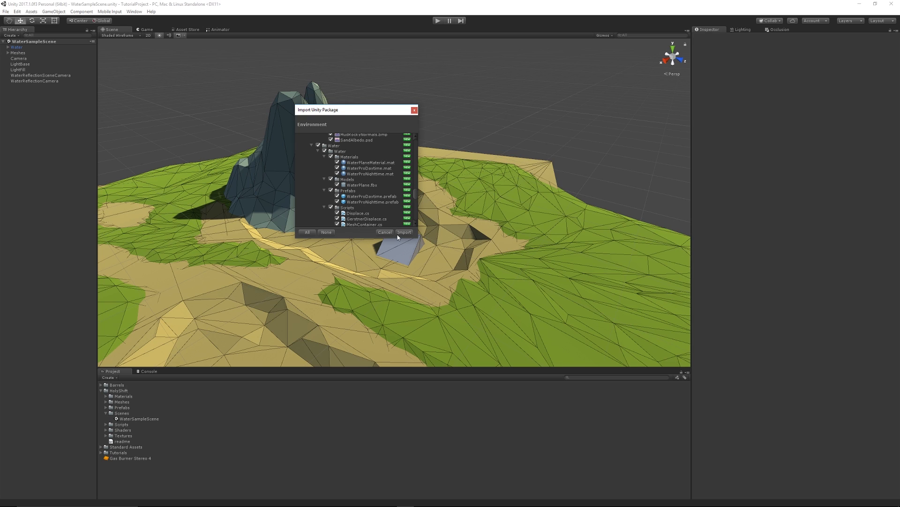
click(404, 232)
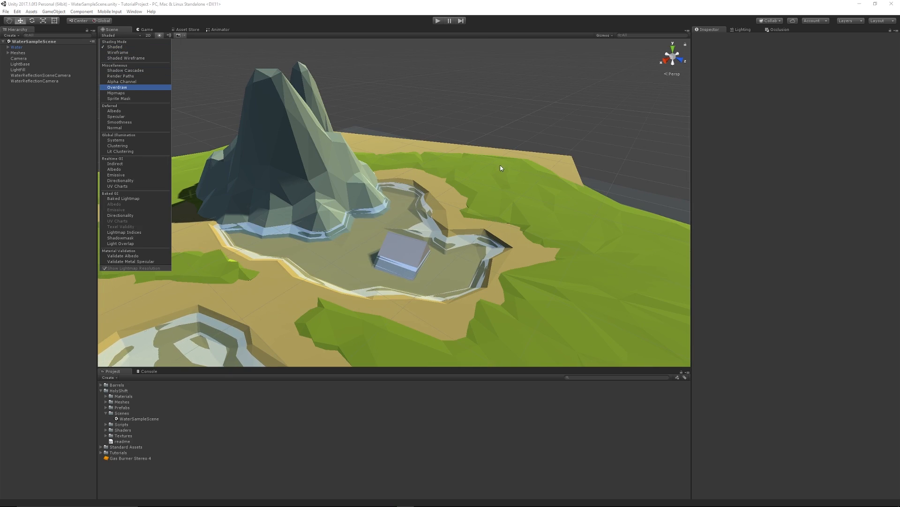
Step: Switch the Scene view to Shaded, orbit the island, and expand Prefabs to reveal Water
click(118, 47)
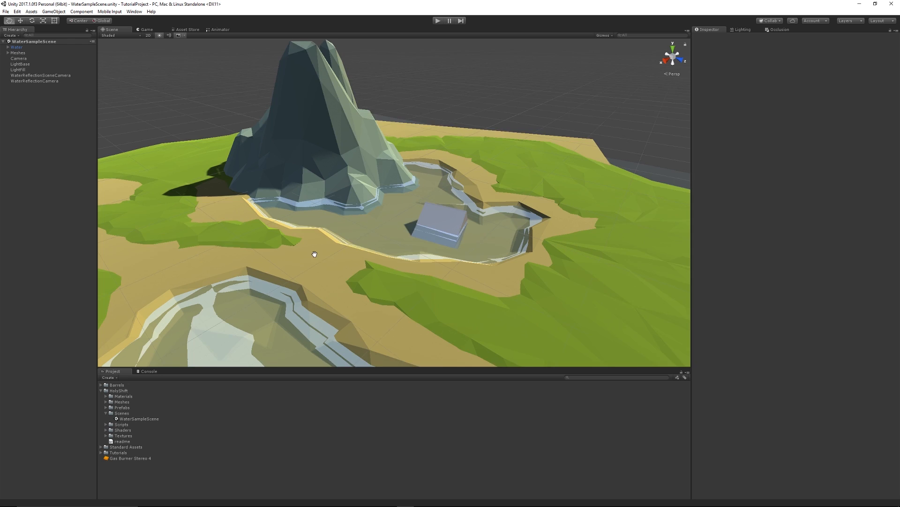
drag(314, 253, 395, 245)
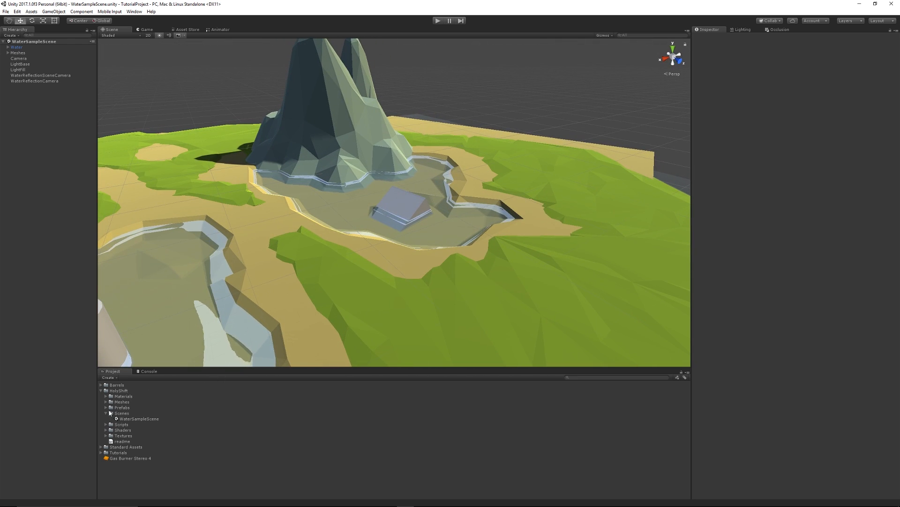
click(106, 407)
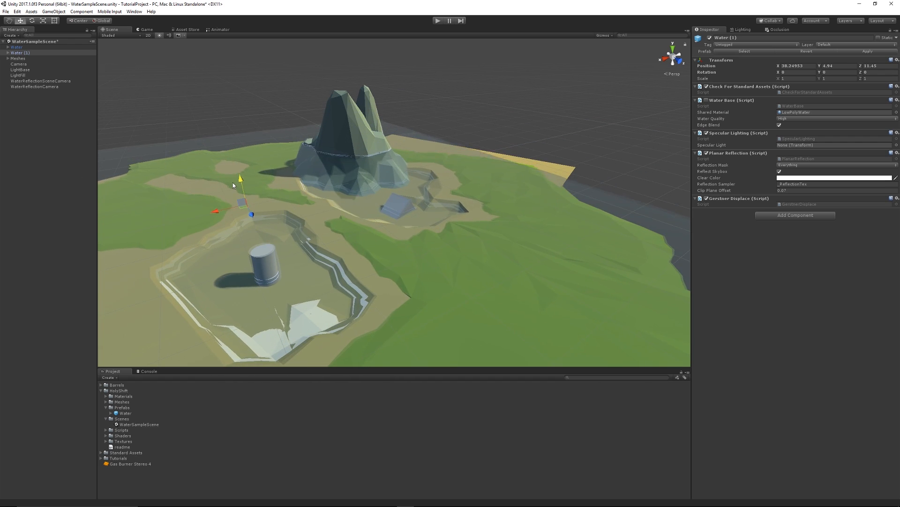
Step: Drag Water (1) along the Y axis to lower it into the basin
drag(240, 177, 236, 161)
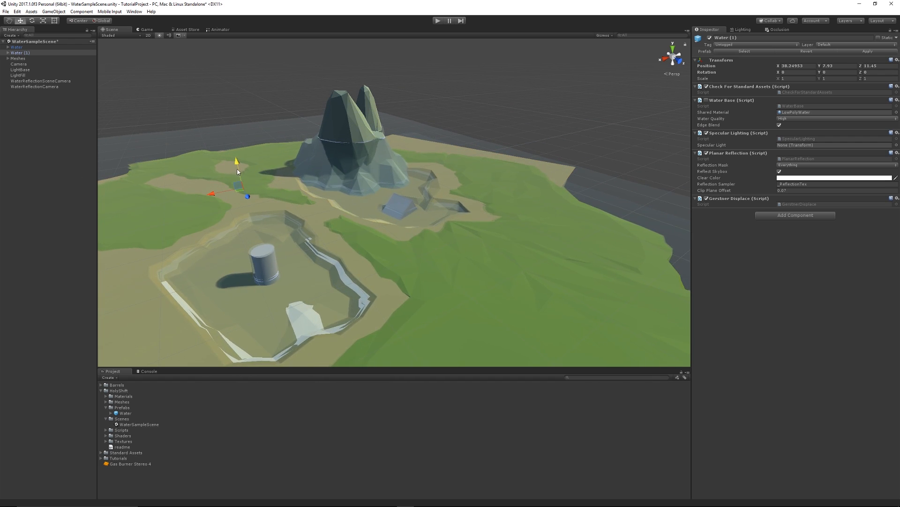
drag(236, 161, 244, 198)
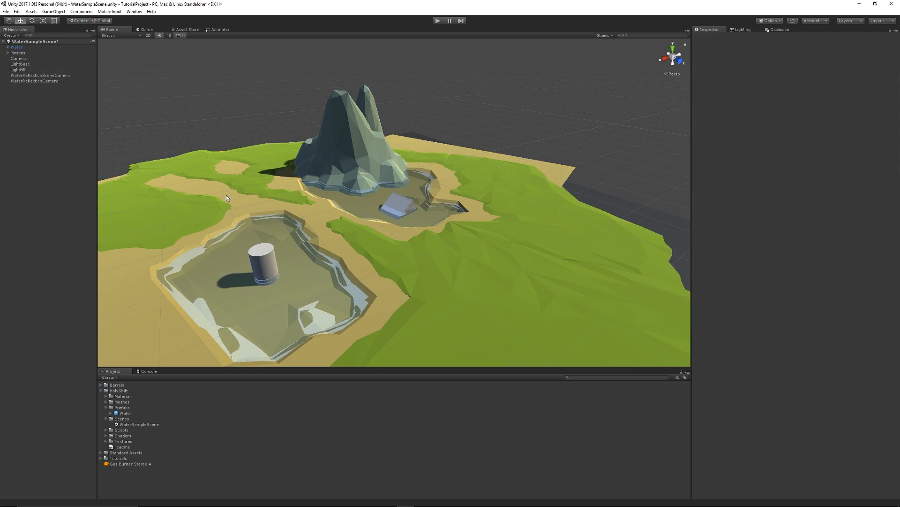
Step: Select Water in the Hierarchy and open the LowPolyWater material settings
click(16, 48)
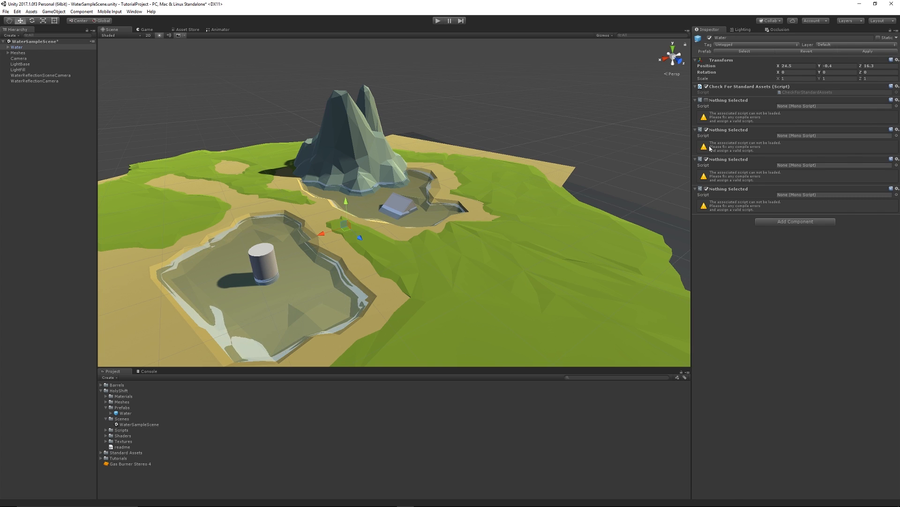
click(133, 412)
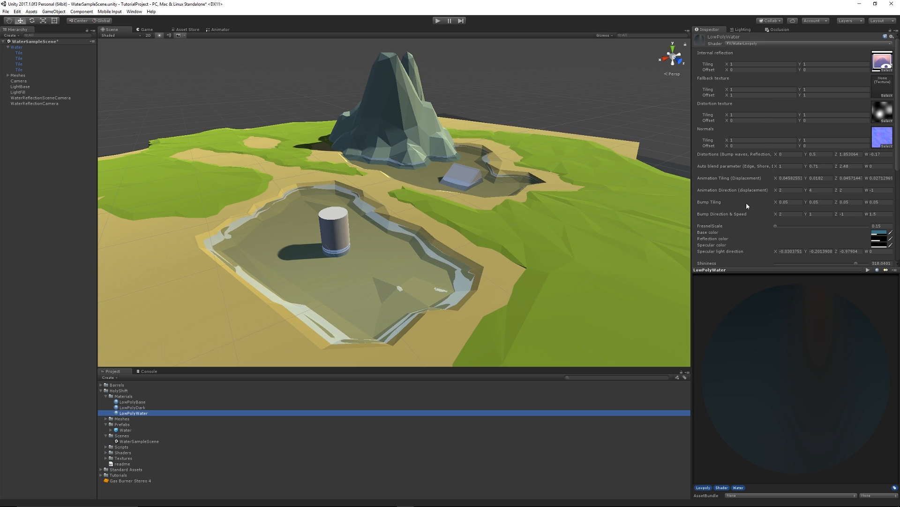
scroll(down, 3)
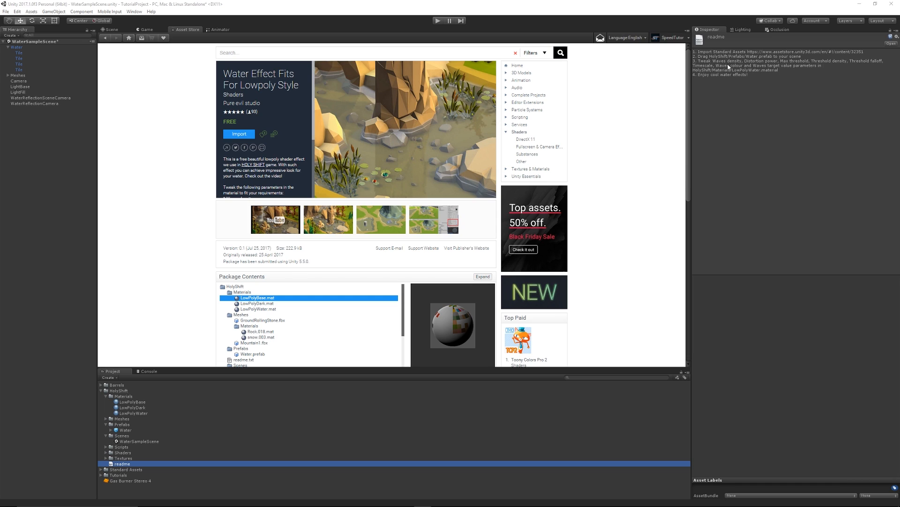
mouse_move(736, 63)
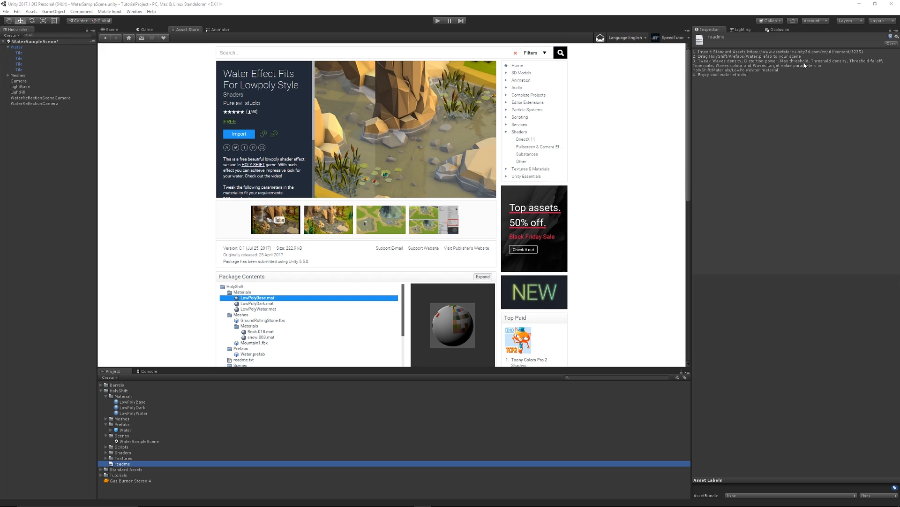
mouse_move(845, 79)
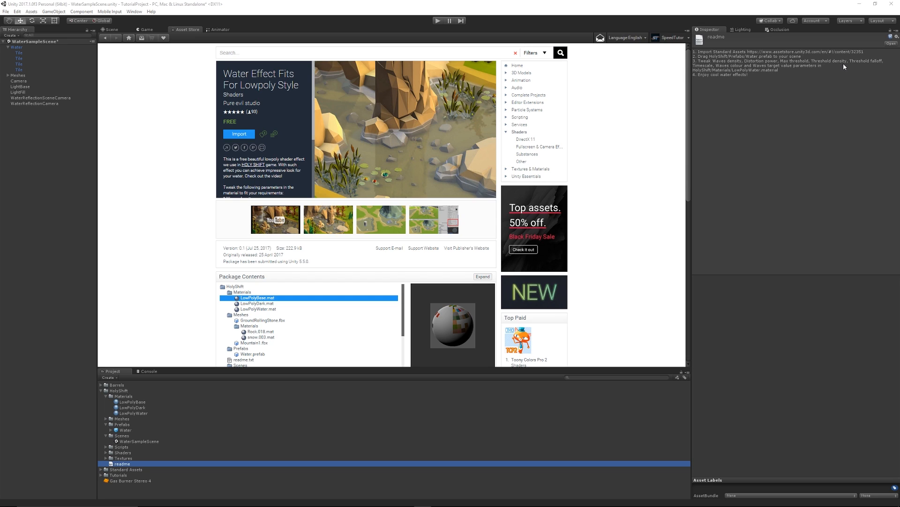
mouse_move(722, 75)
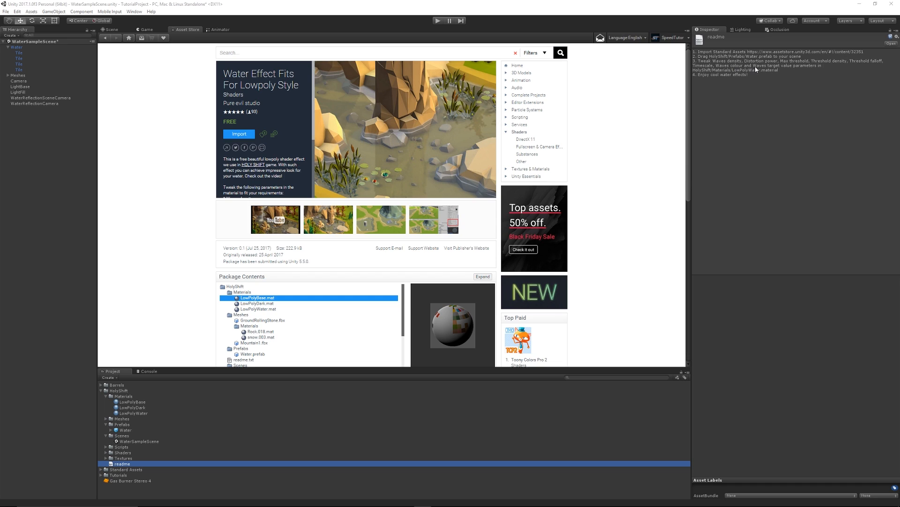
mouse_move(798, 76)
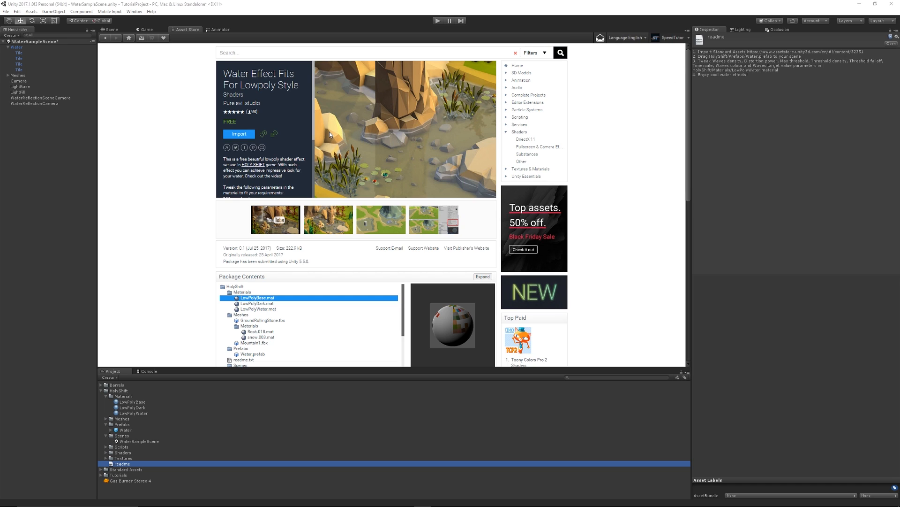
mouse_move(406, 166)
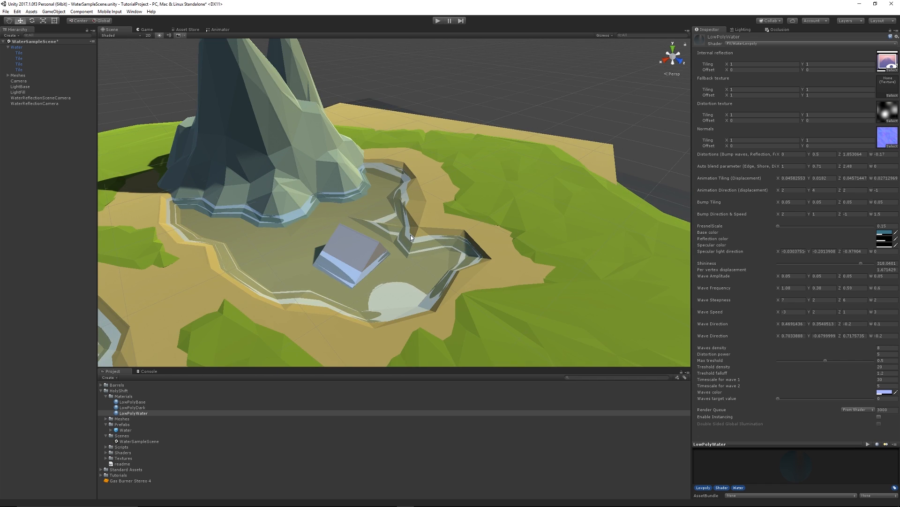
Step: Show the Water Effect Asset Store page beside the LowPolyWater material settings
click(186, 29)
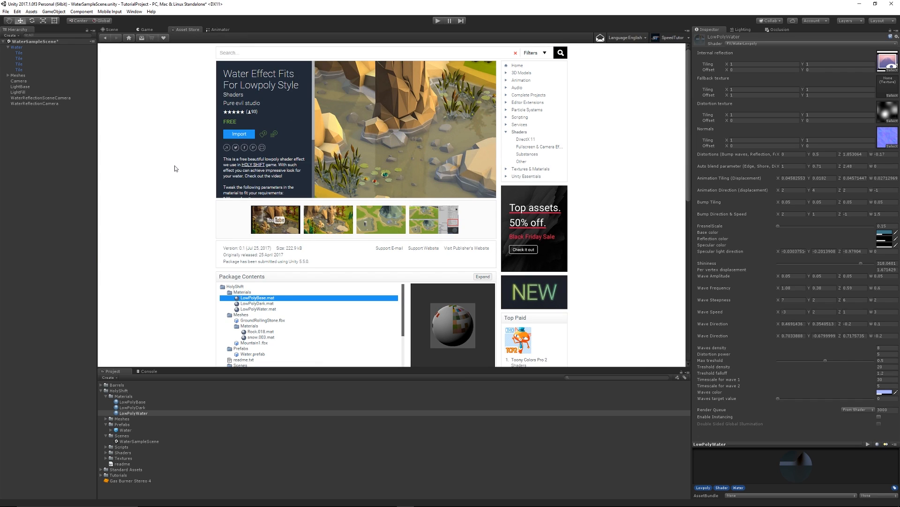
mouse_move(204, 203)
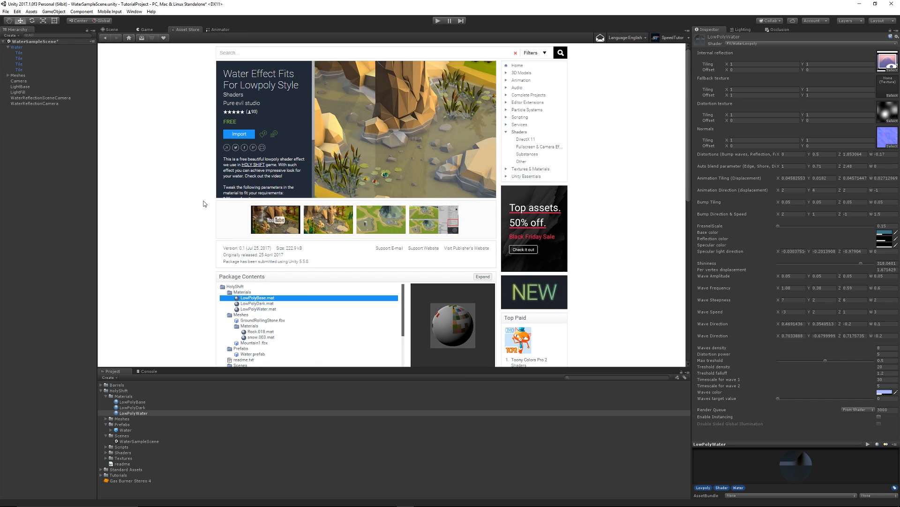